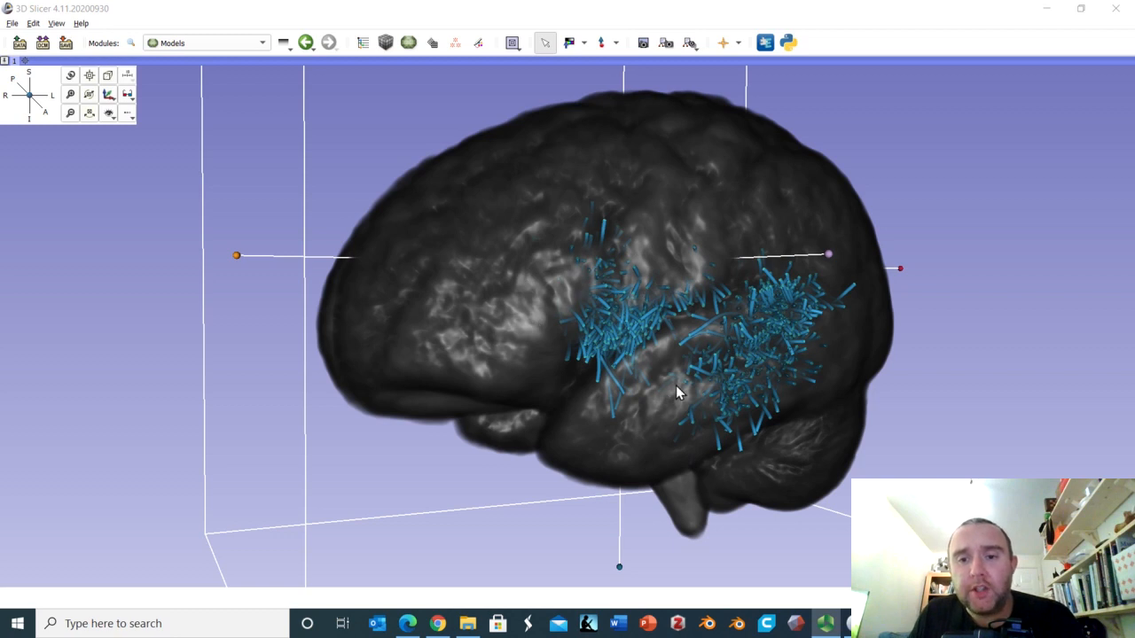
pyautogui.moveTo(663, 348)
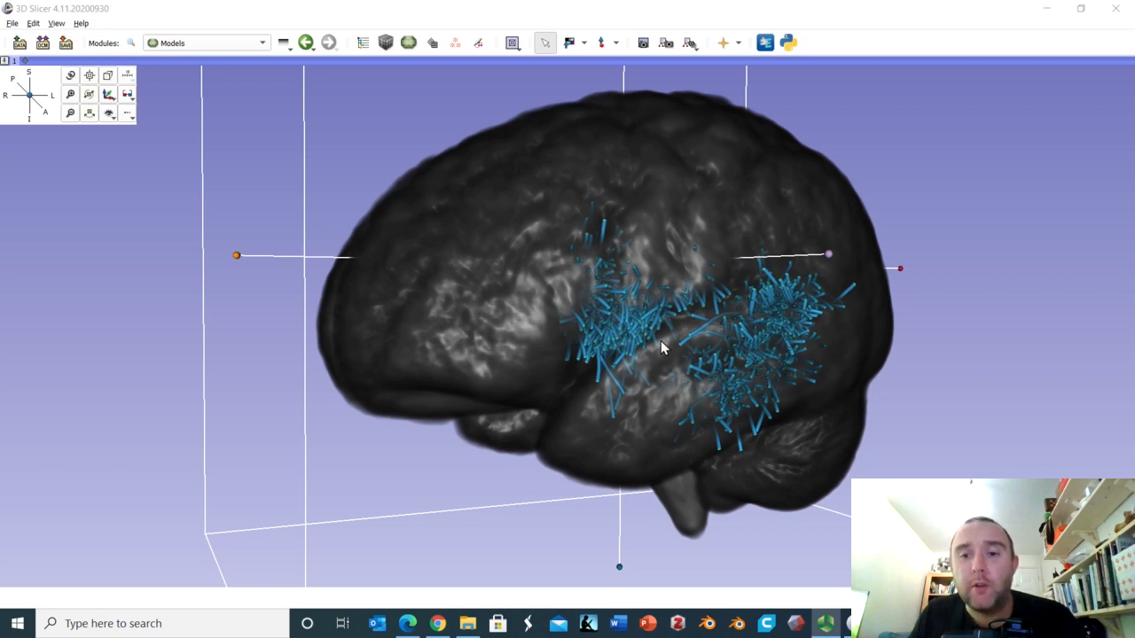
pyautogui.moveTo(713, 351)
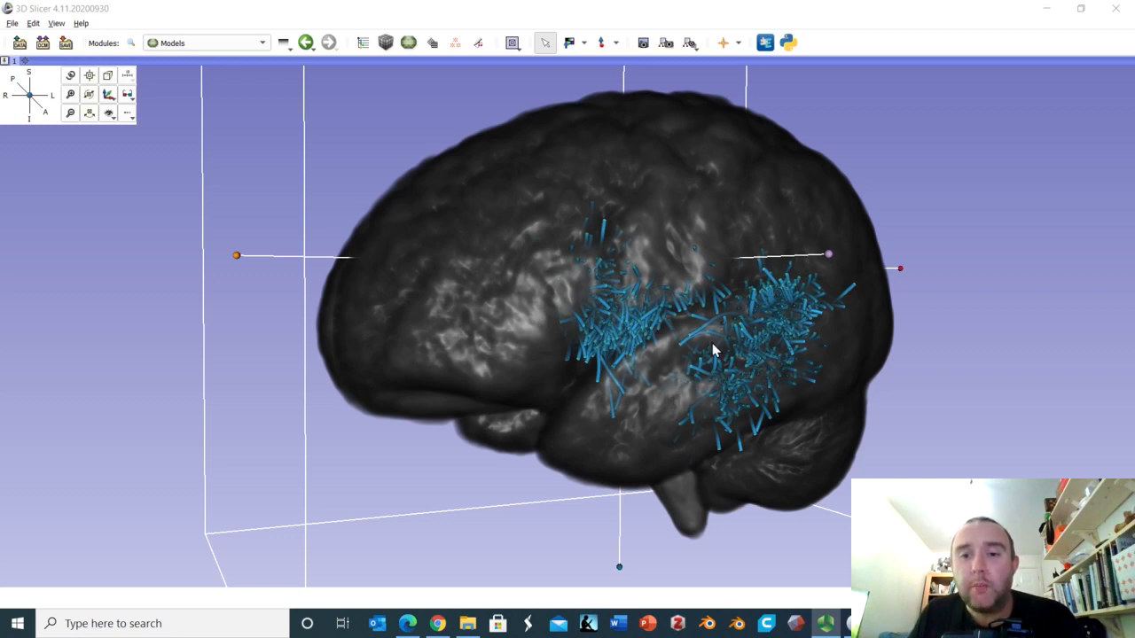
pyautogui.moveTo(535, 373)
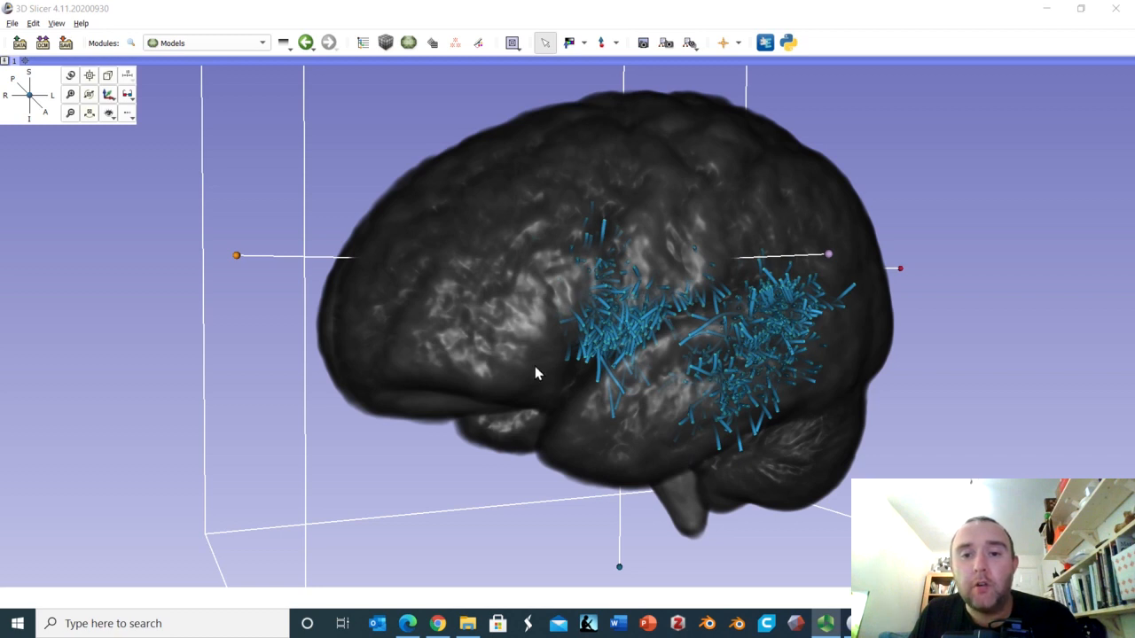
pyautogui.moveTo(665, 376)
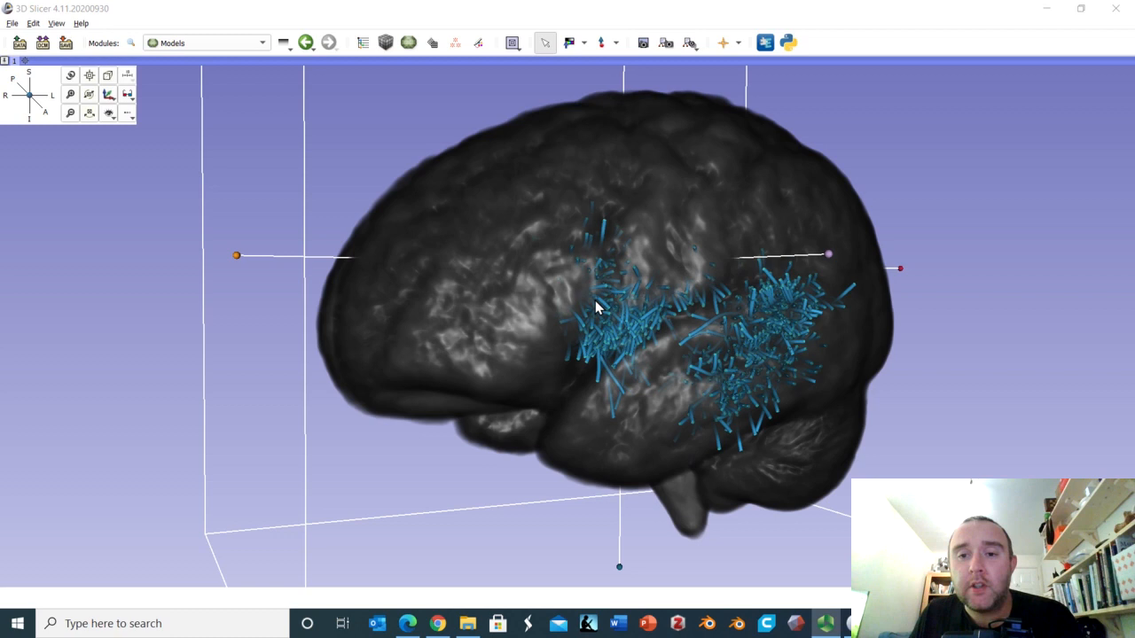
pyautogui.moveTo(706, 379)
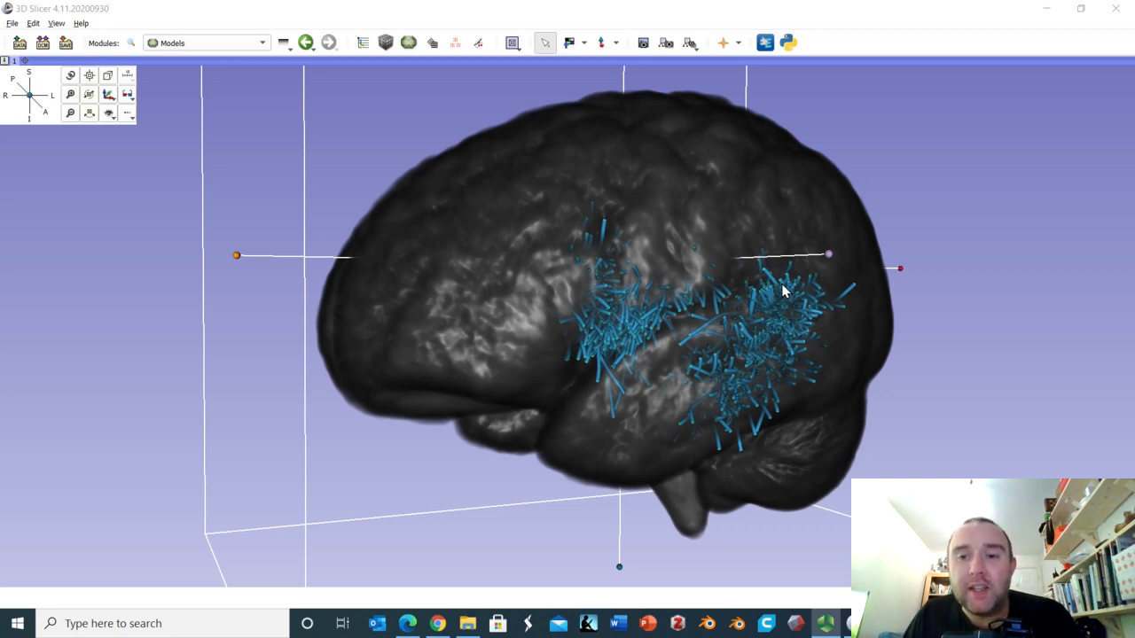
pyautogui.moveTo(784, 300)
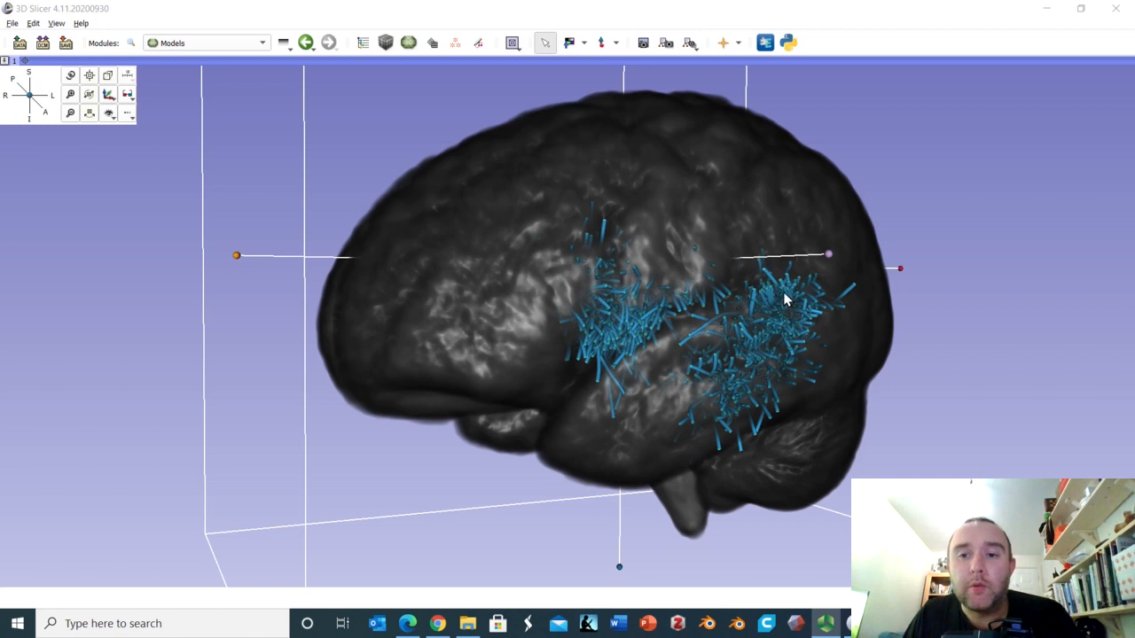
pyautogui.moveTo(759, 300)
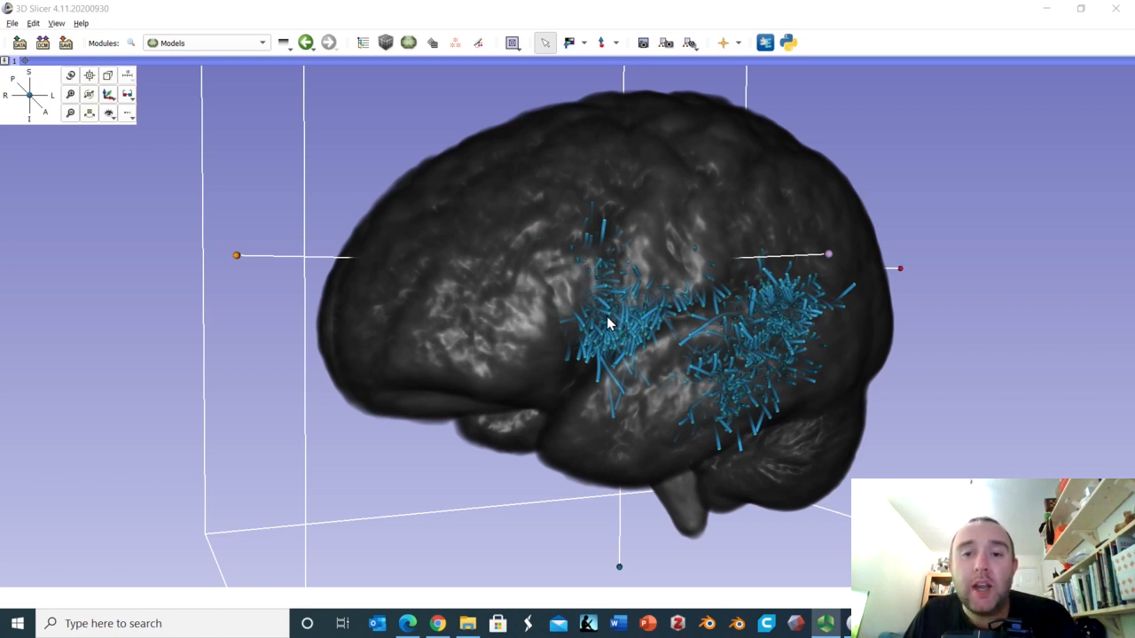
pyautogui.moveTo(596, 353)
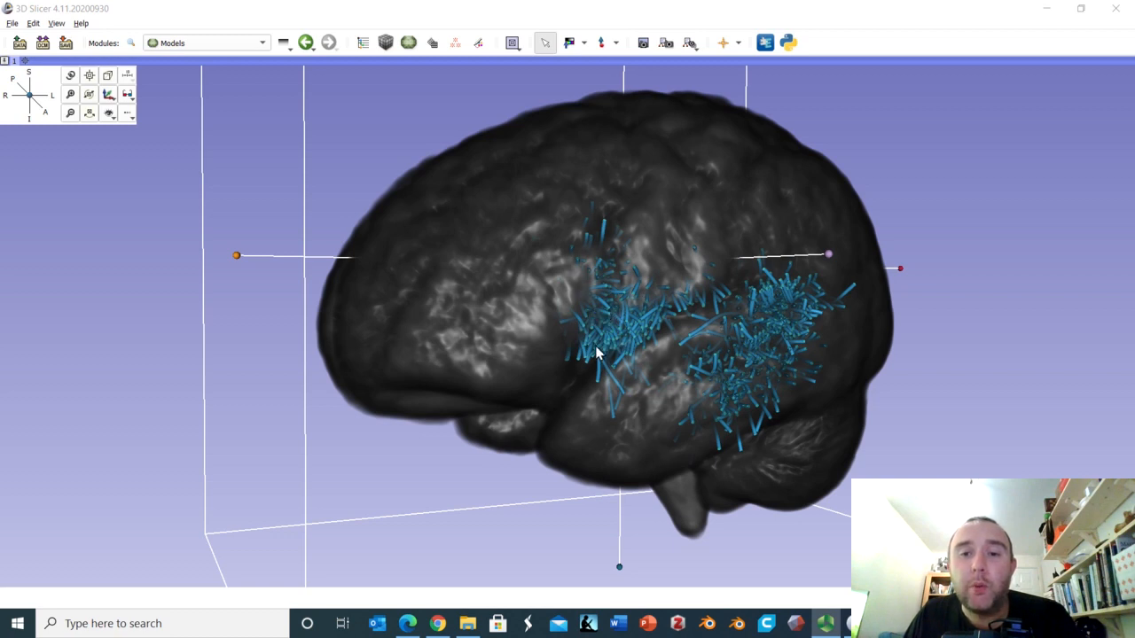
pyautogui.moveTo(588, 337)
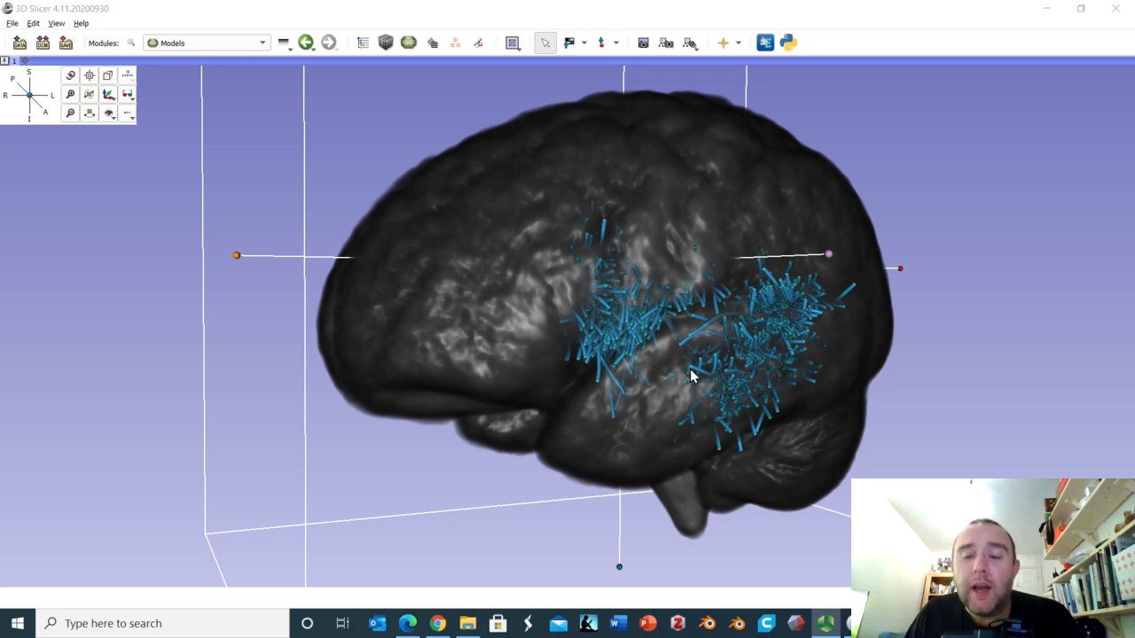
pyautogui.moveTo(691, 375)
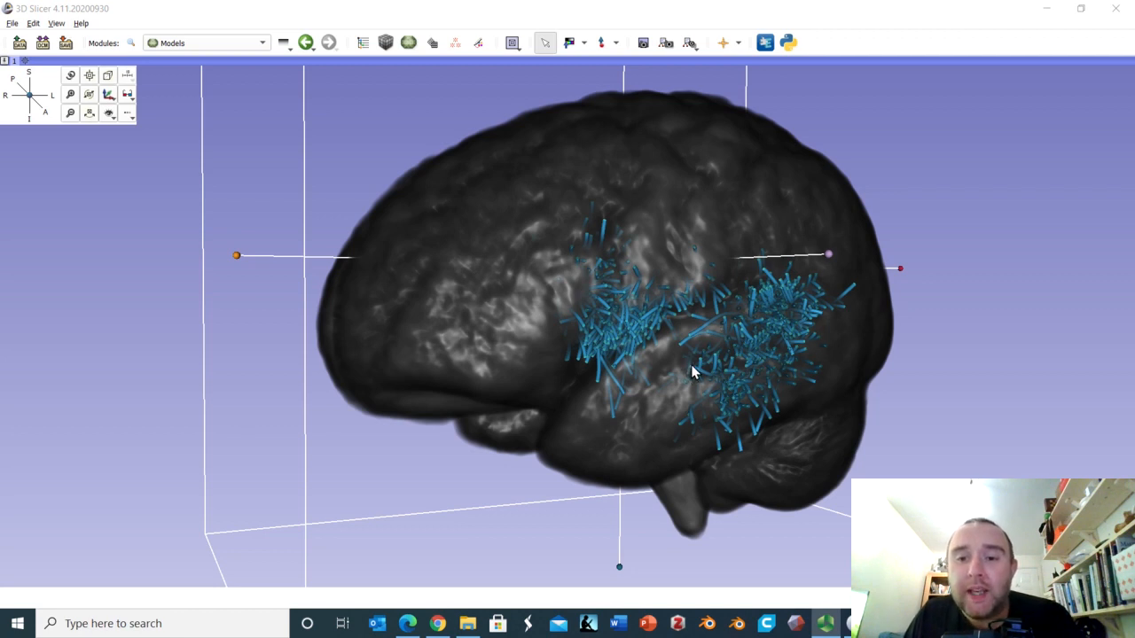
pyautogui.moveTo(754, 322)
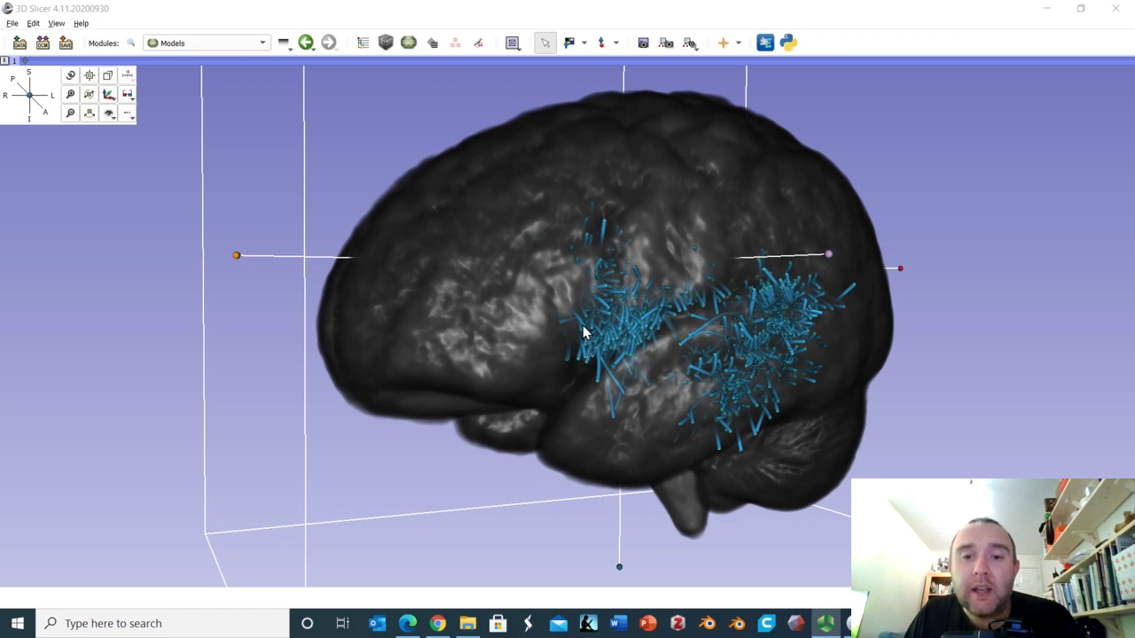
pyautogui.moveTo(578, 333)
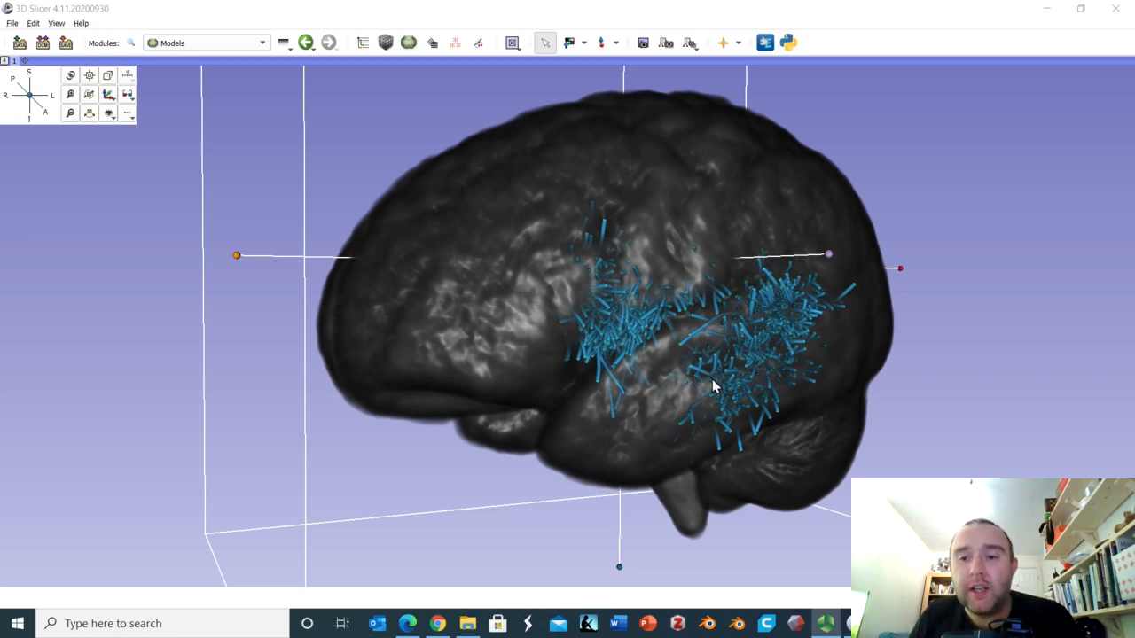
pyautogui.moveTo(741, 376)
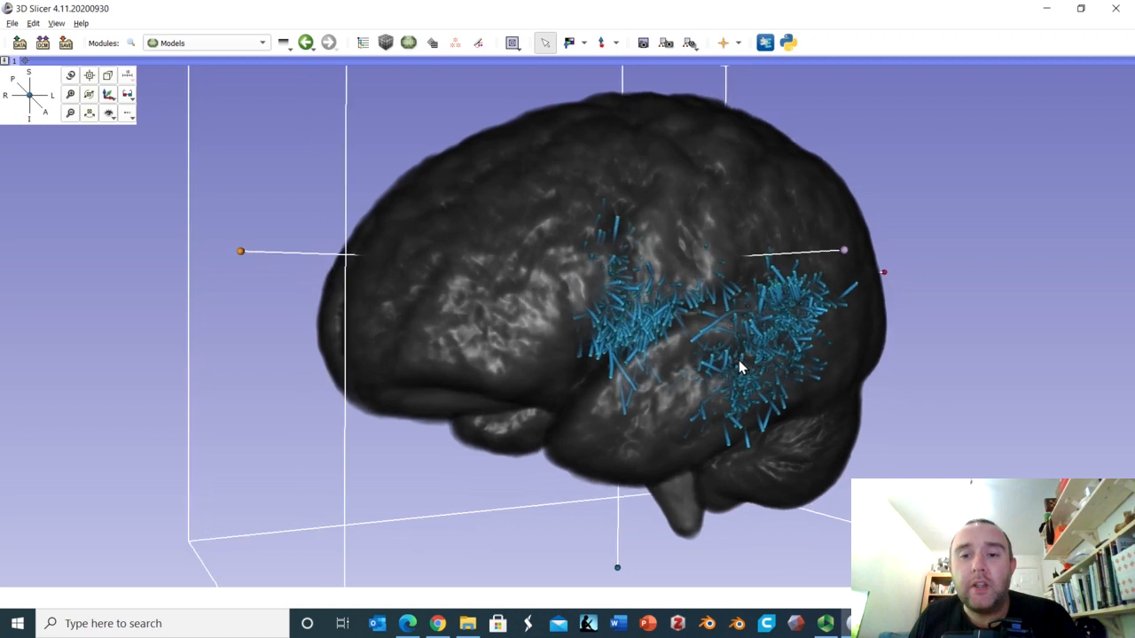
pyautogui.moveTo(709, 382)
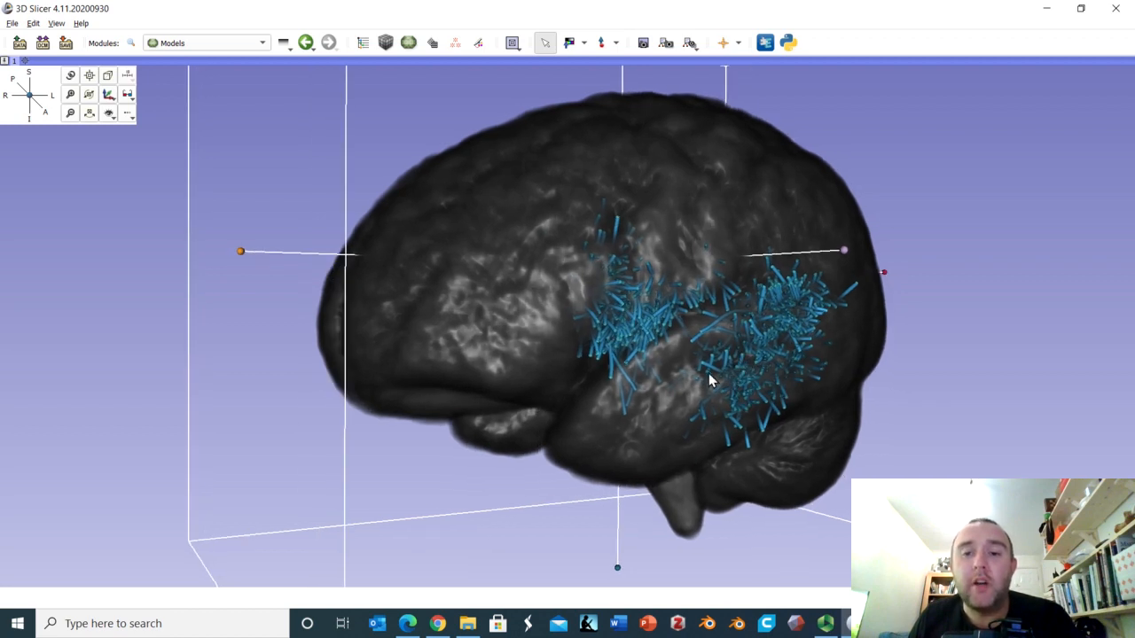
pyautogui.moveTo(709, 381)
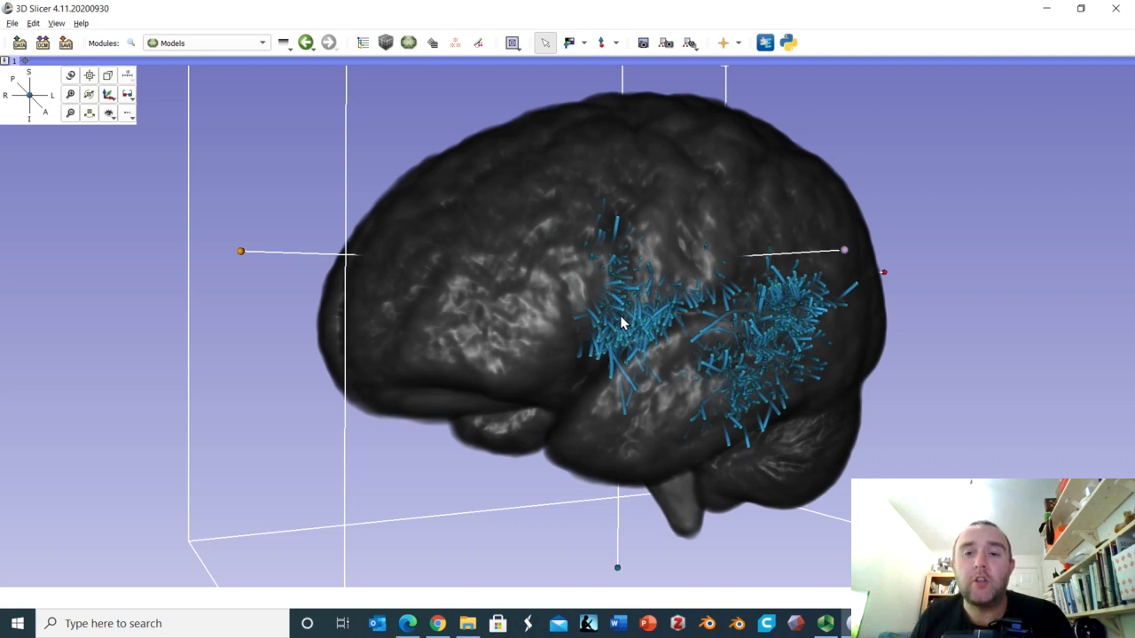
pyautogui.moveTo(780, 387)
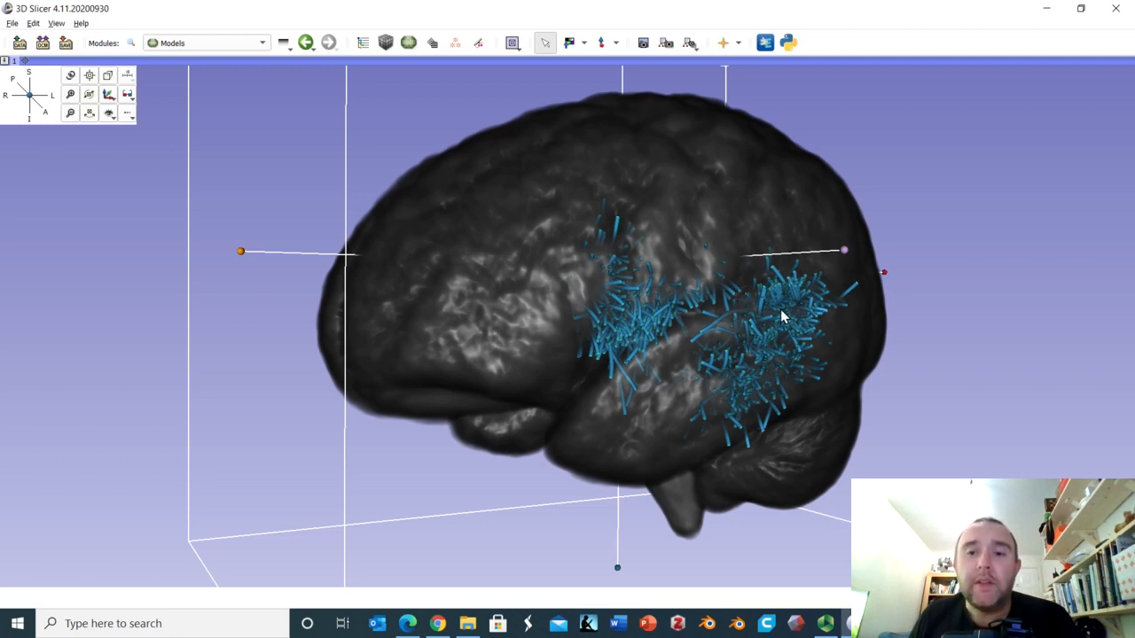
pyautogui.moveTo(728, 367)
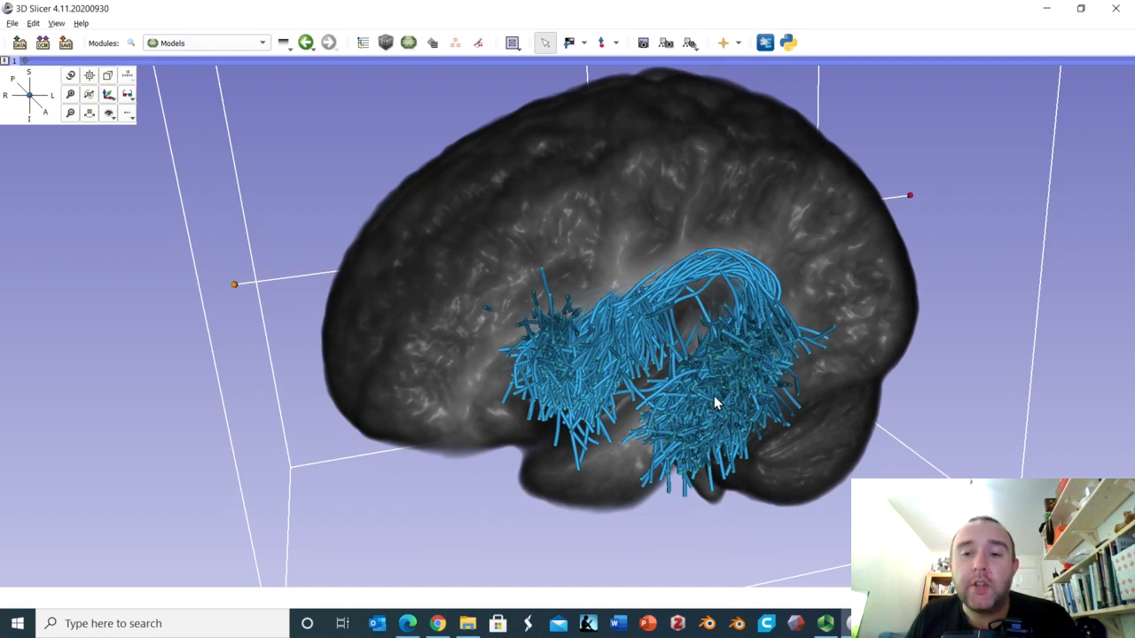
pyautogui.moveTo(745, 415)
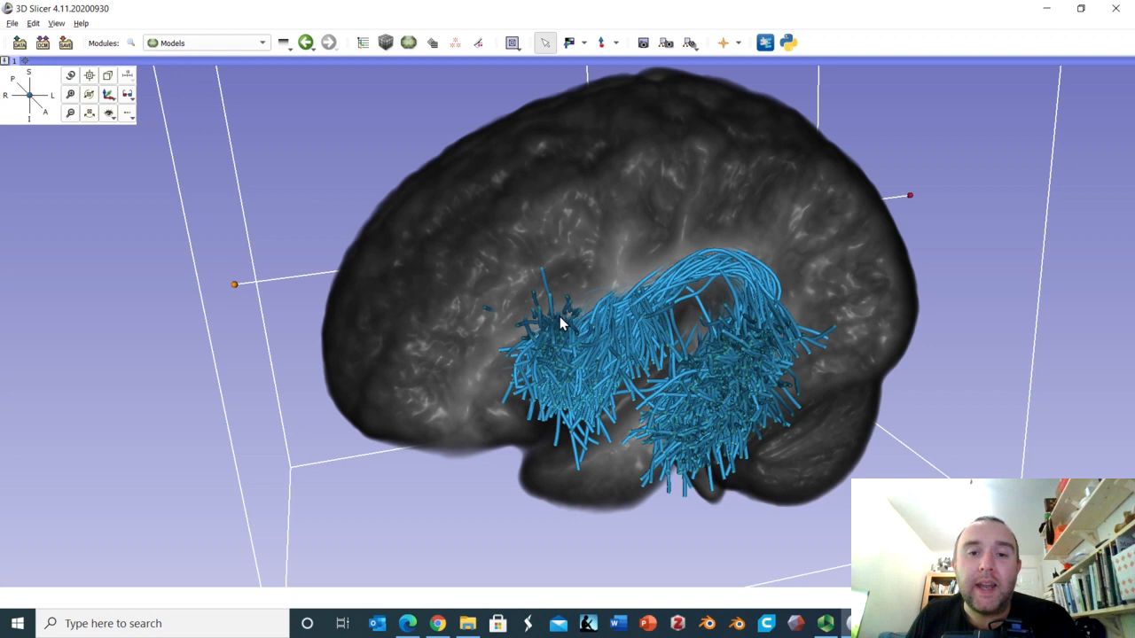
pyautogui.moveTo(709, 392)
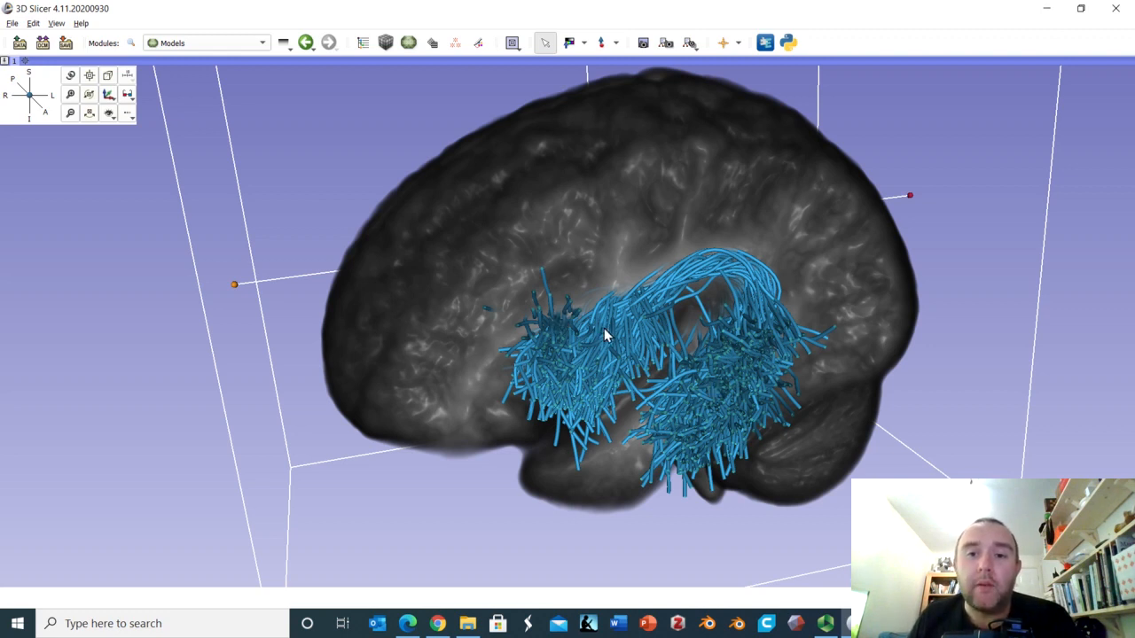
pyautogui.moveTo(746, 285)
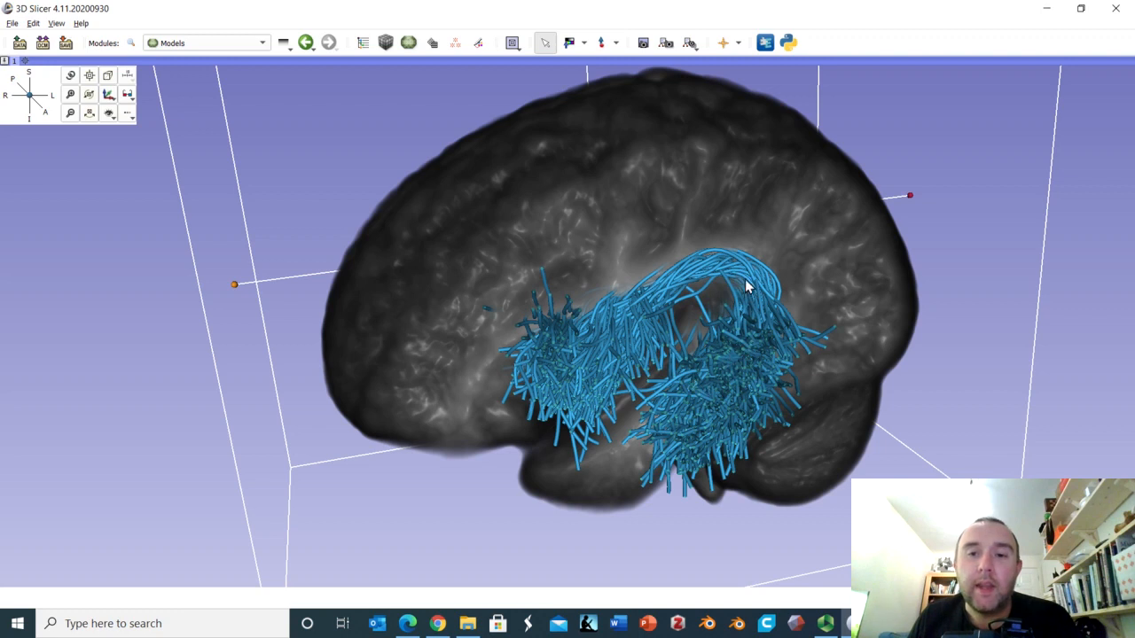
pyautogui.moveTo(760, 341)
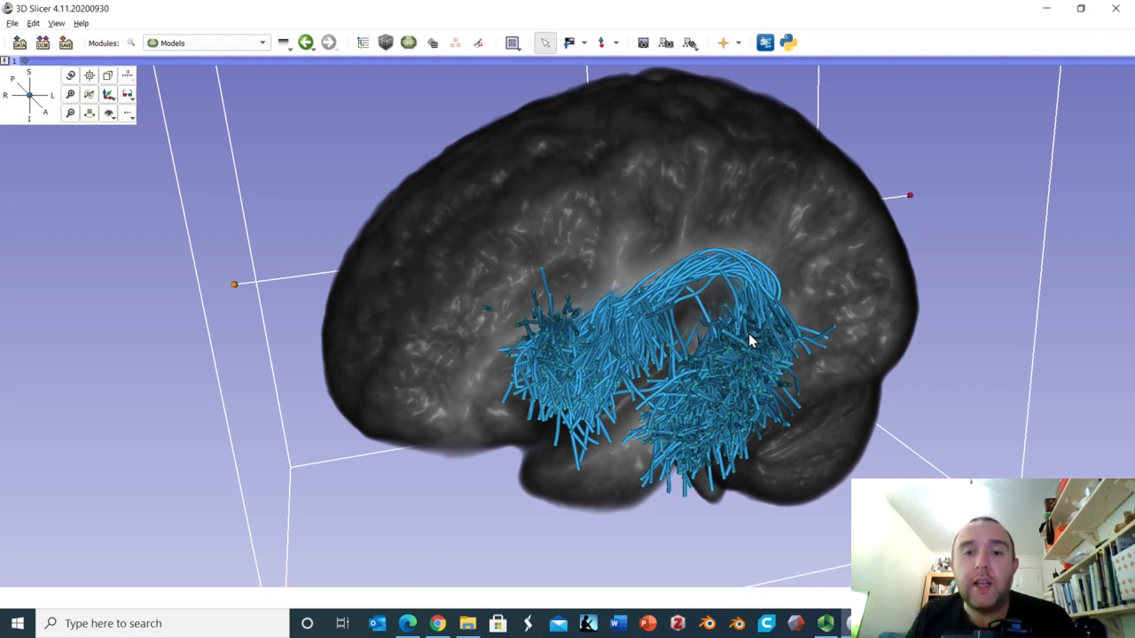
pyautogui.moveTo(557, 346)
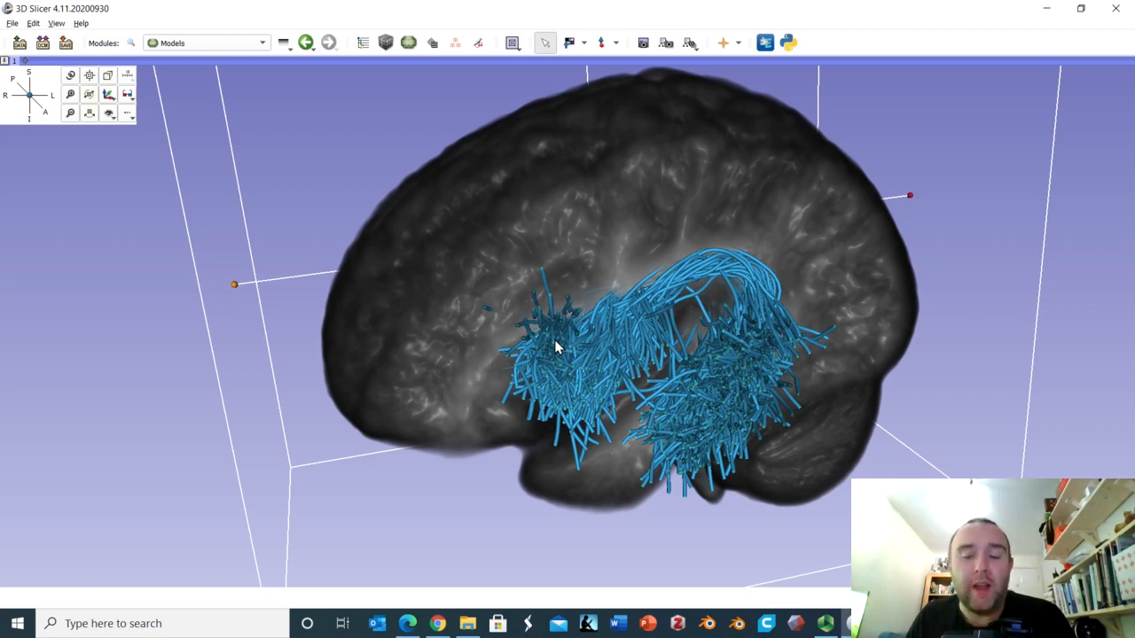
pyautogui.moveTo(717, 284)
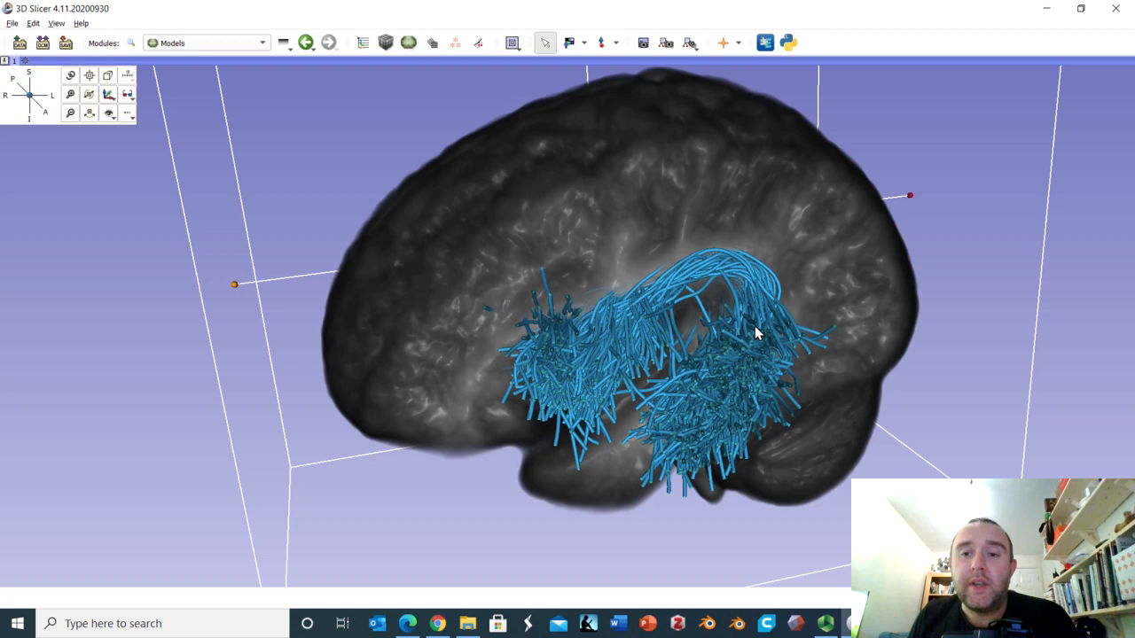
pyautogui.moveTo(747, 348)
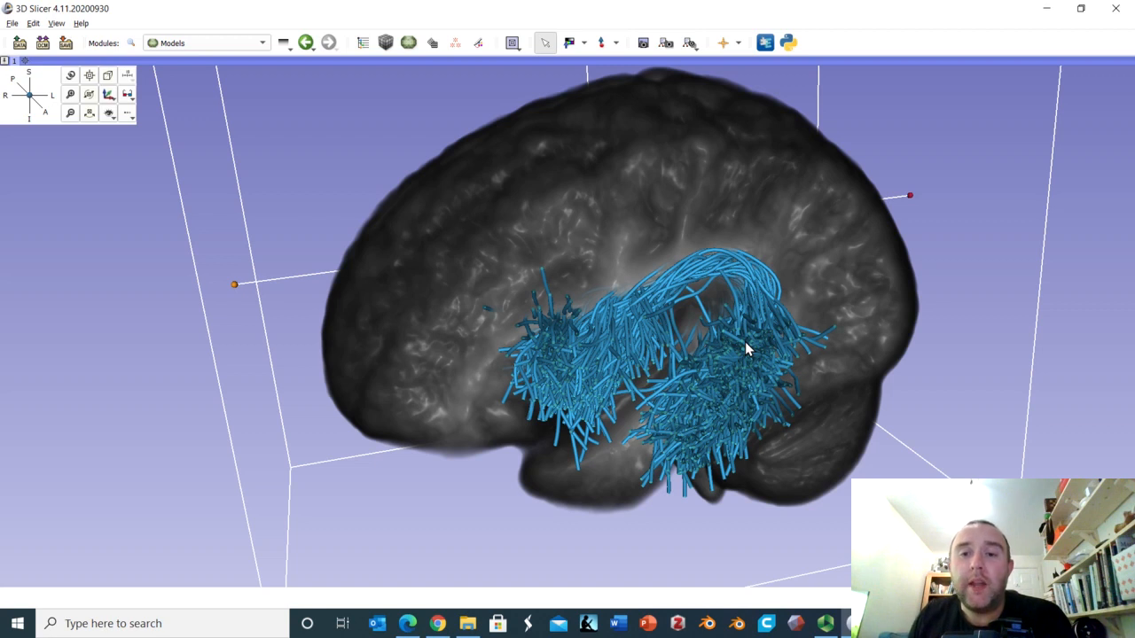
pyautogui.moveTo(539, 351)
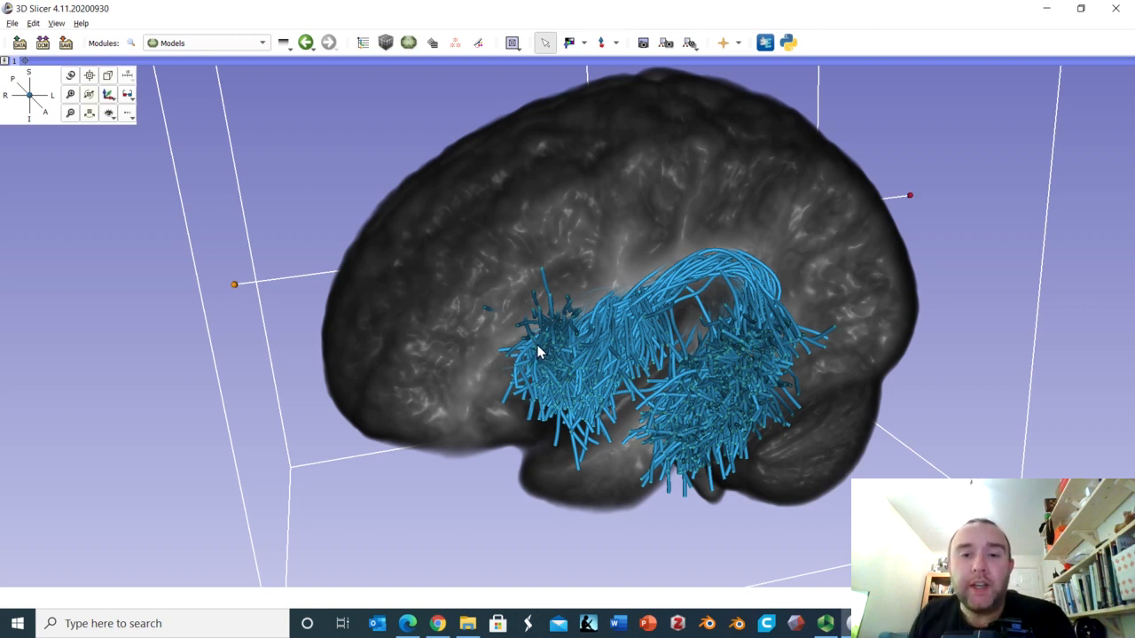
pyautogui.moveTo(551, 349)
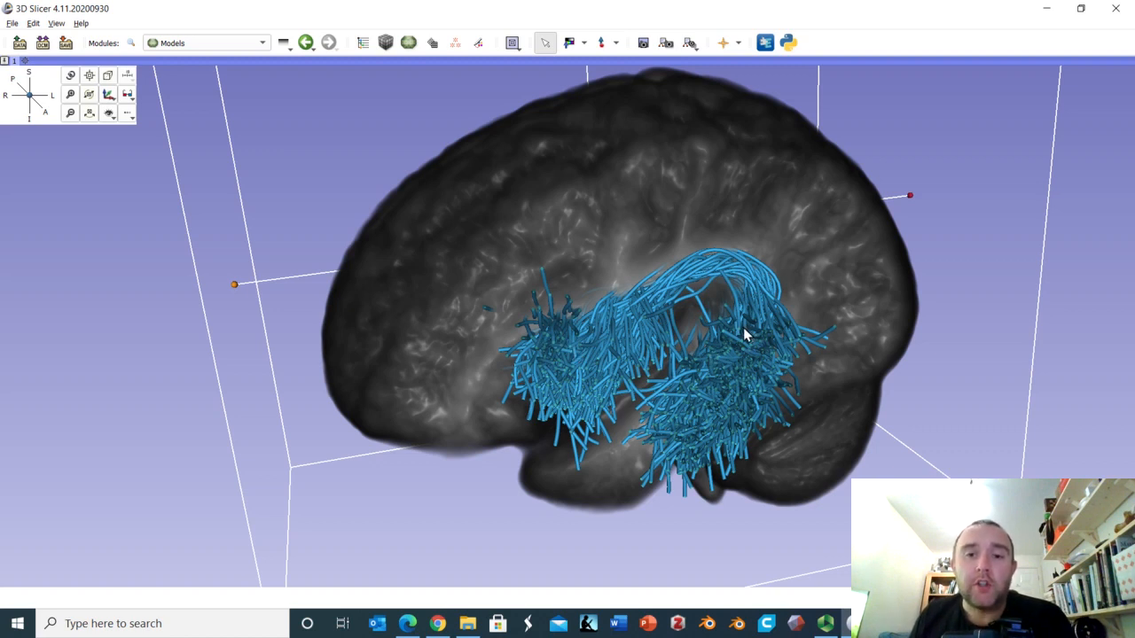
pyautogui.moveTo(575, 337)
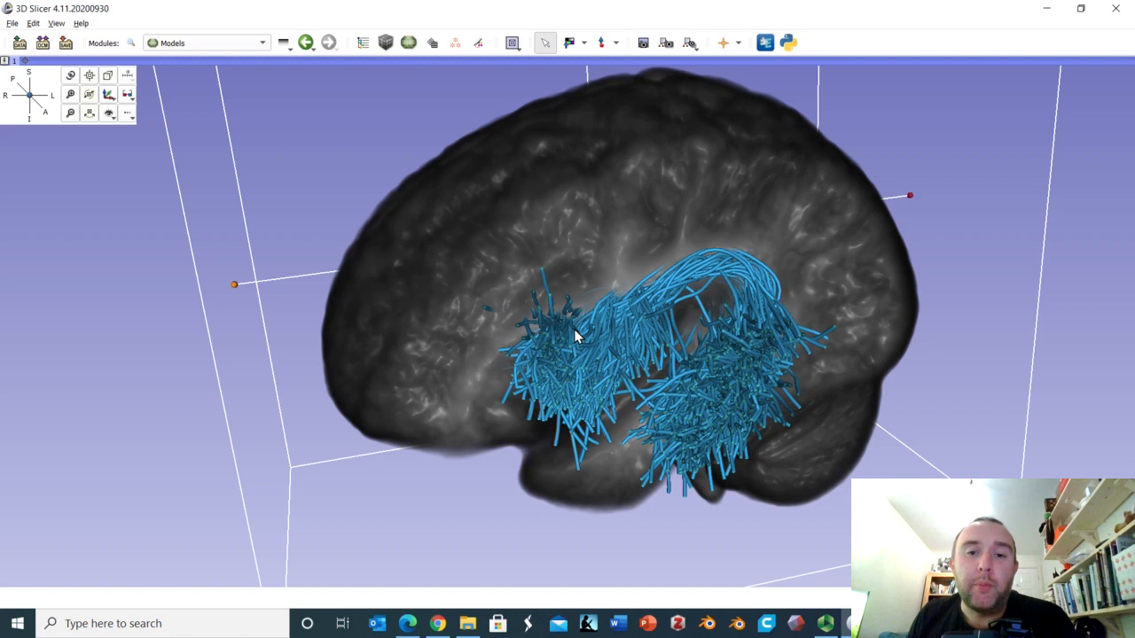
pyautogui.moveTo(559, 348)
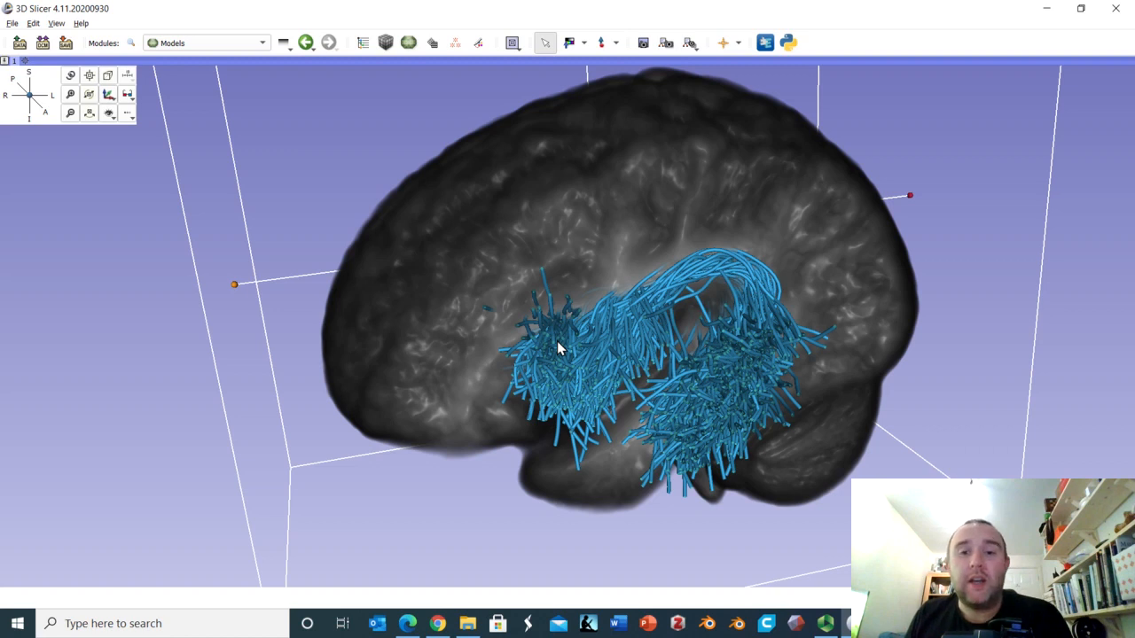
pyautogui.moveTo(749, 367)
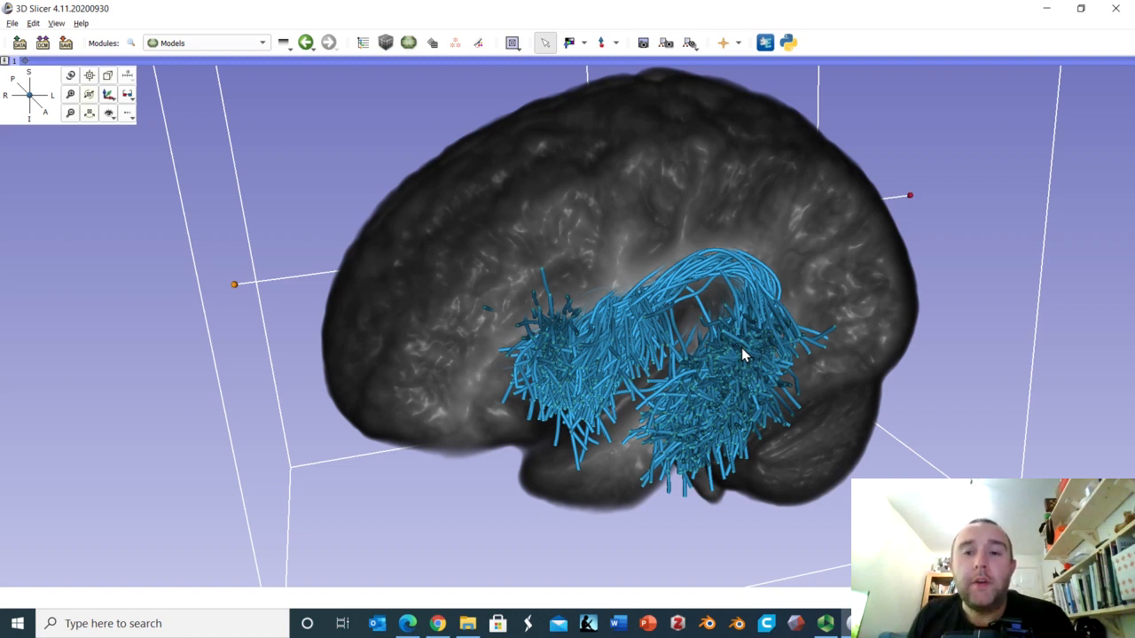
pyautogui.moveTo(708, 299)
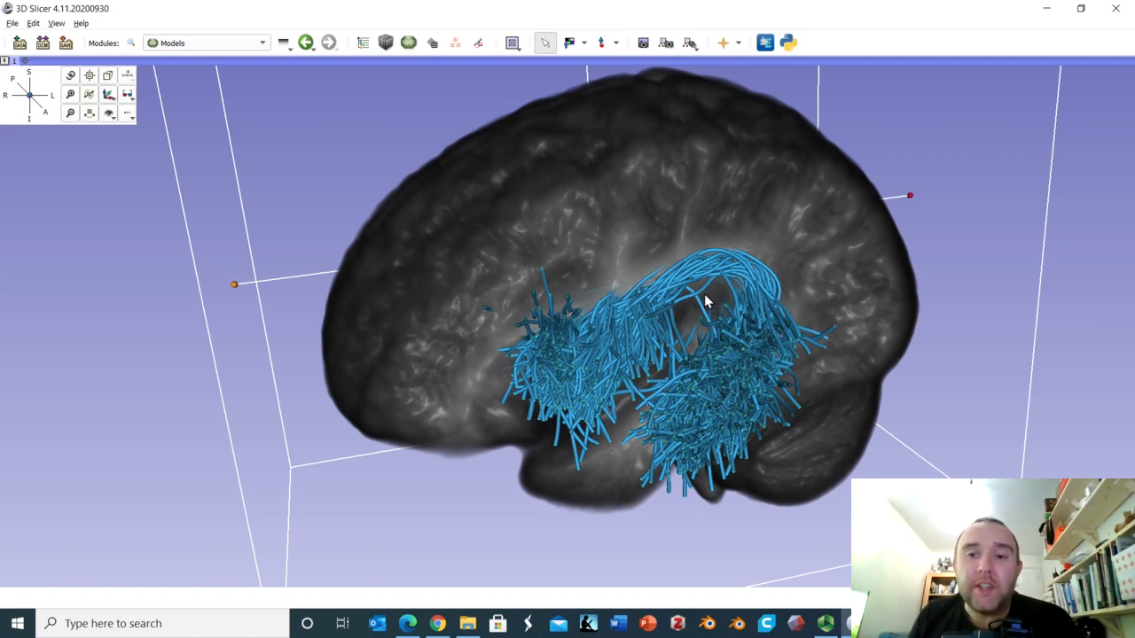
pyautogui.moveTo(713, 293)
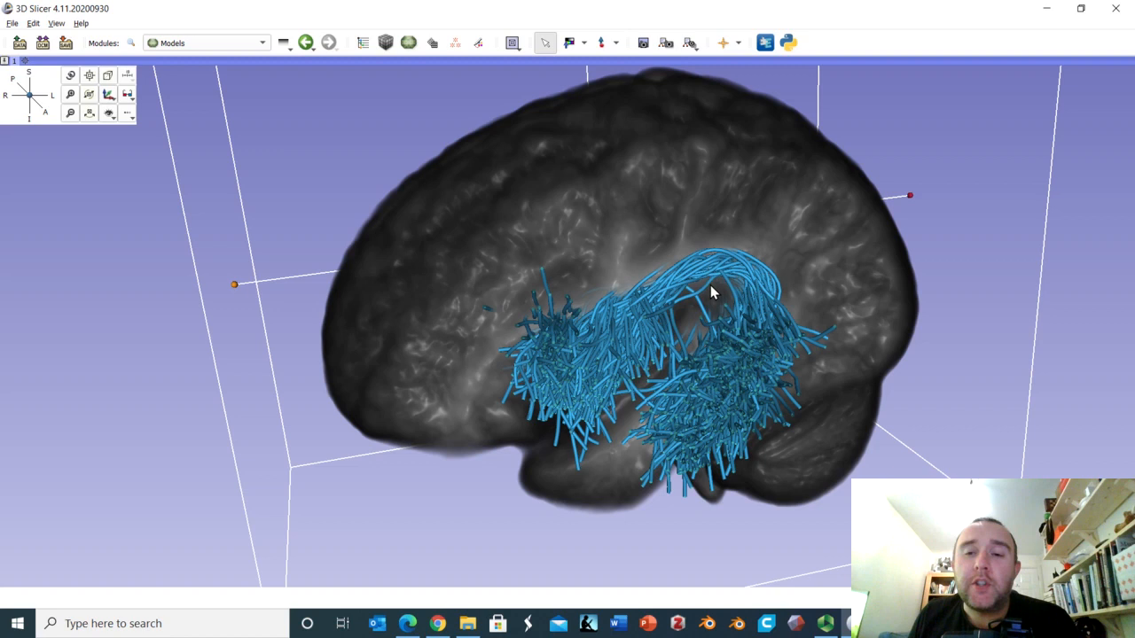
pyautogui.moveTo(706, 249)
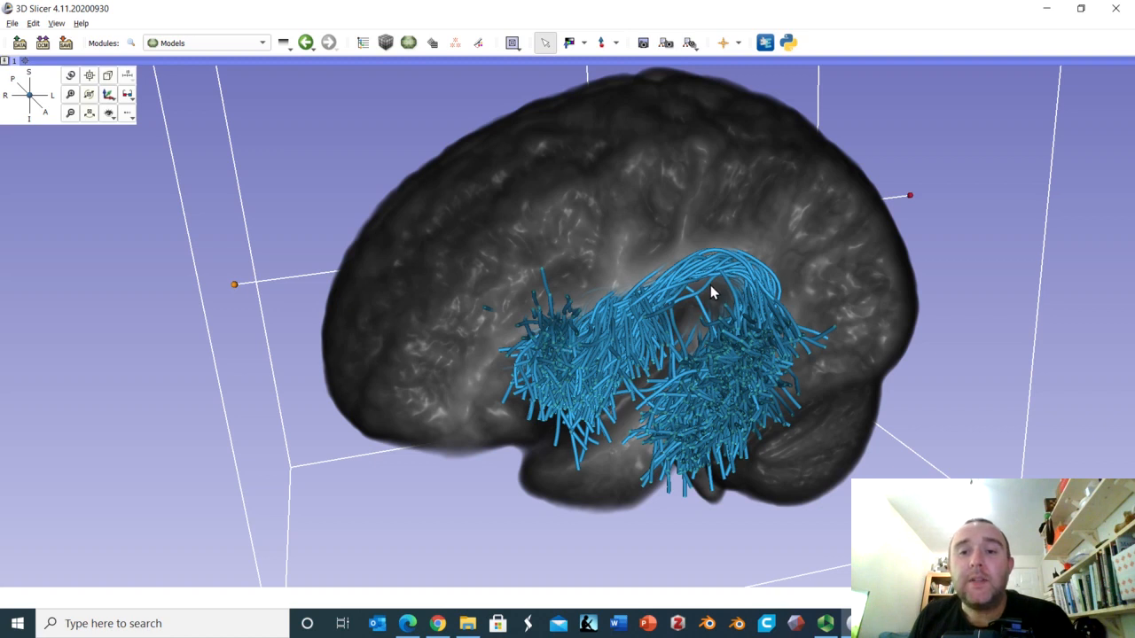
pyautogui.moveTo(700, 246)
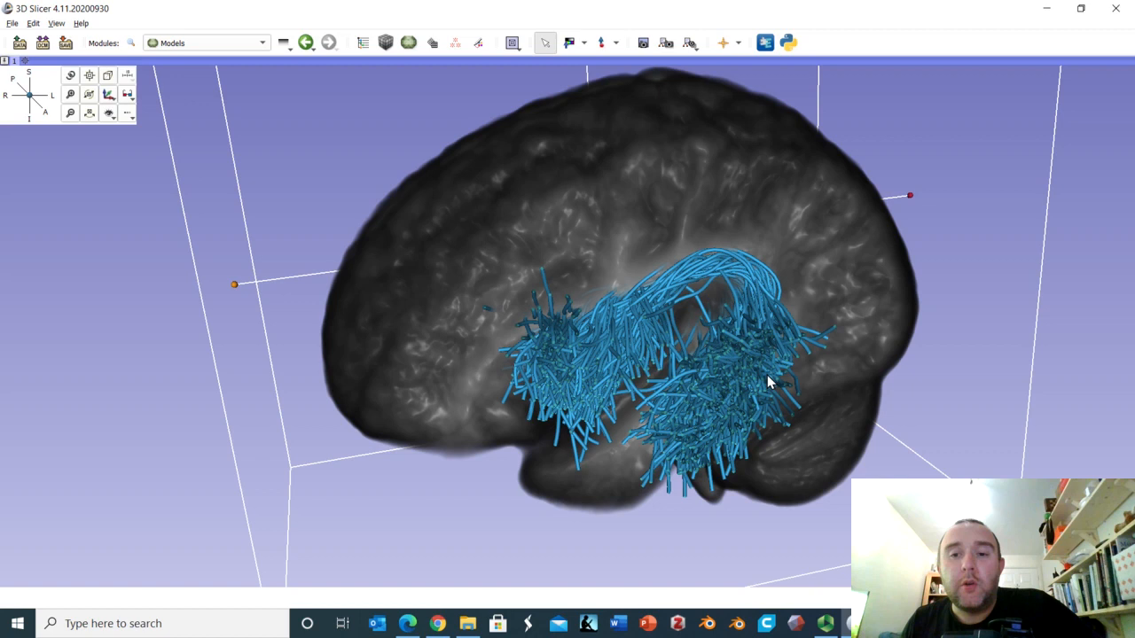
pyautogui.moveTo(718, 371)
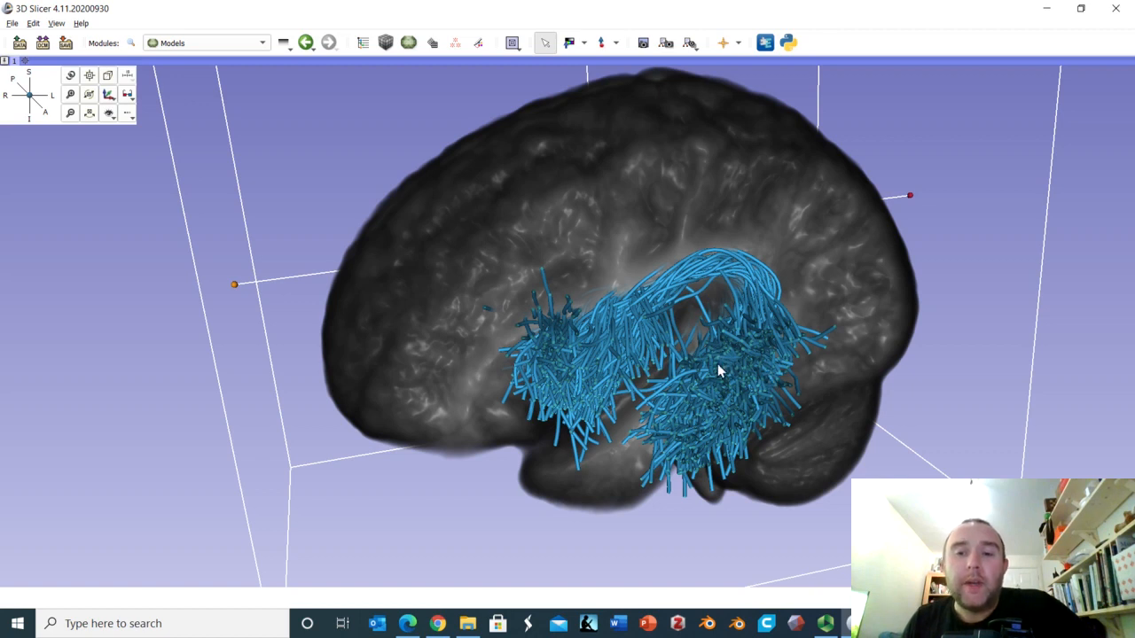
pyautogui.moveTo(745, 375)
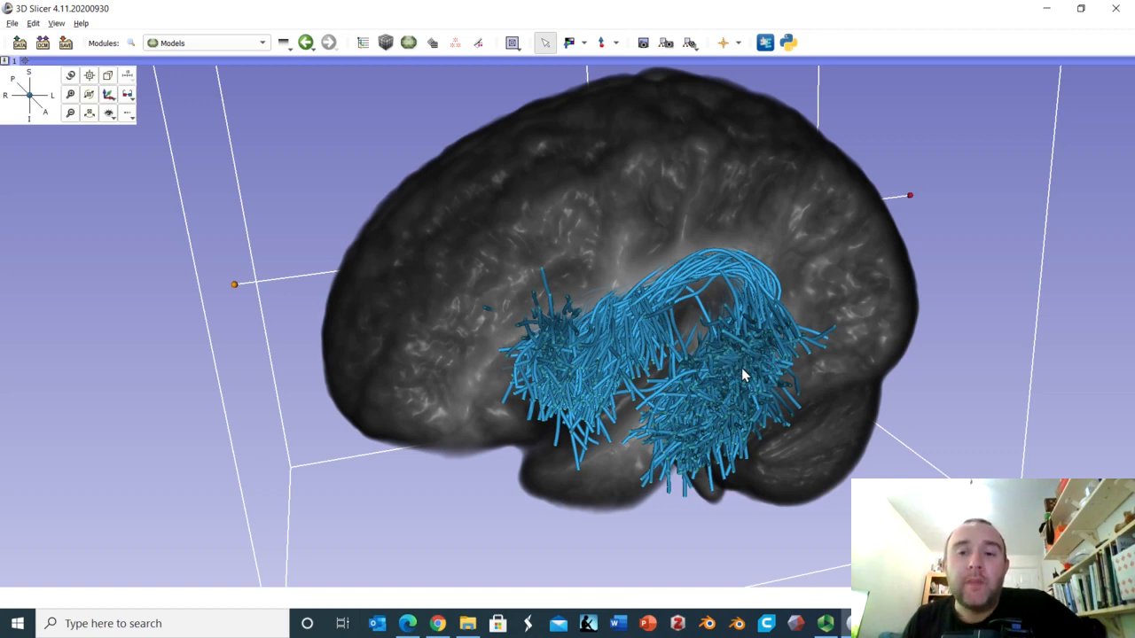
pyautogui.moveTo(601, 315)
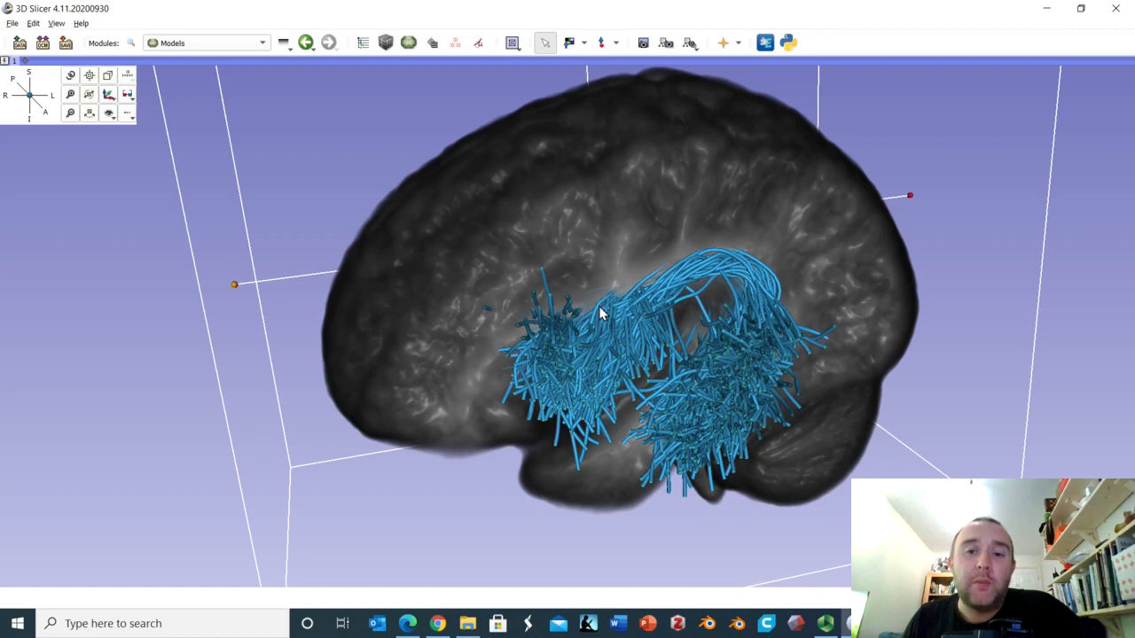
pyautogui.moveTo(695, 282)
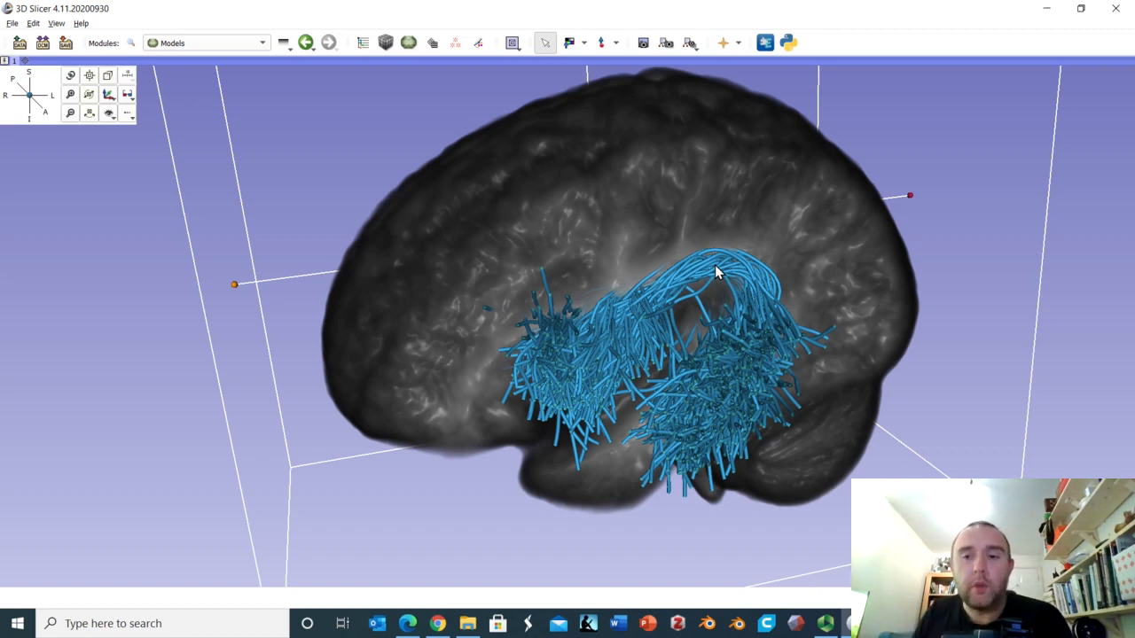
pyautogui.moveTo(759, 346)
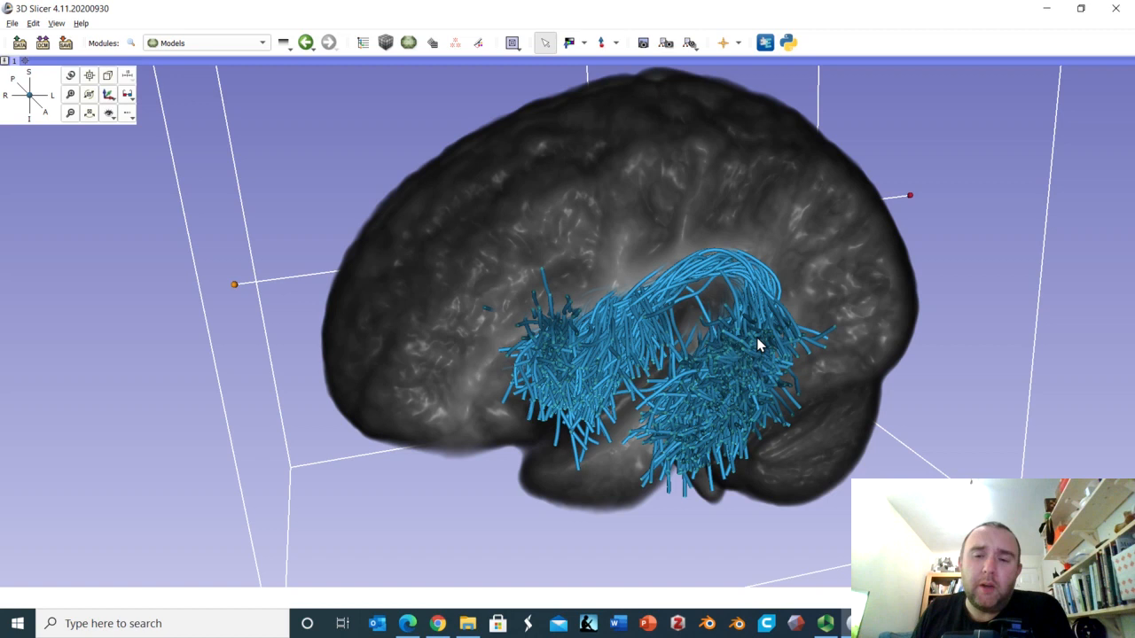
pyautogui.moveTo(773, 333)
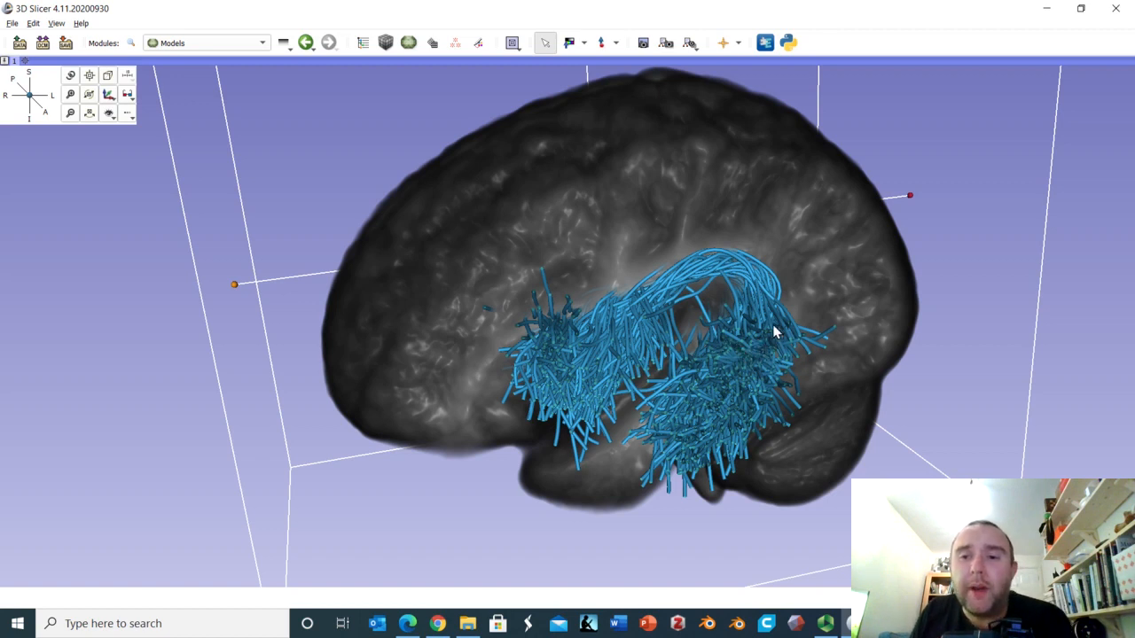
pyautogui.moveTo(589, 353)
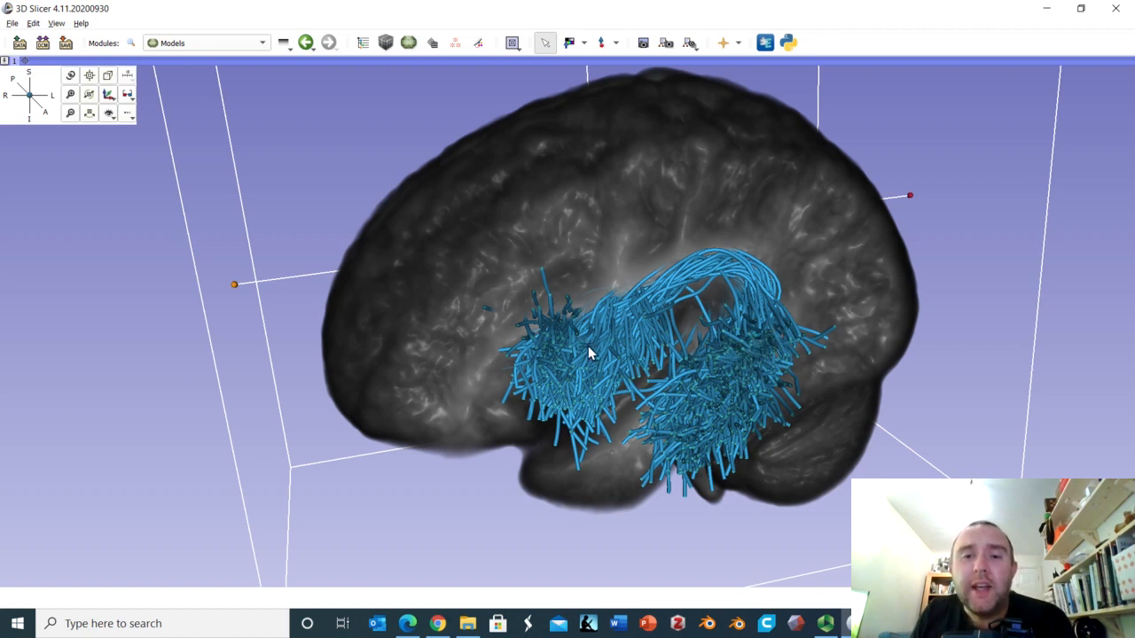
pyautogui.moveTo(667, 383)
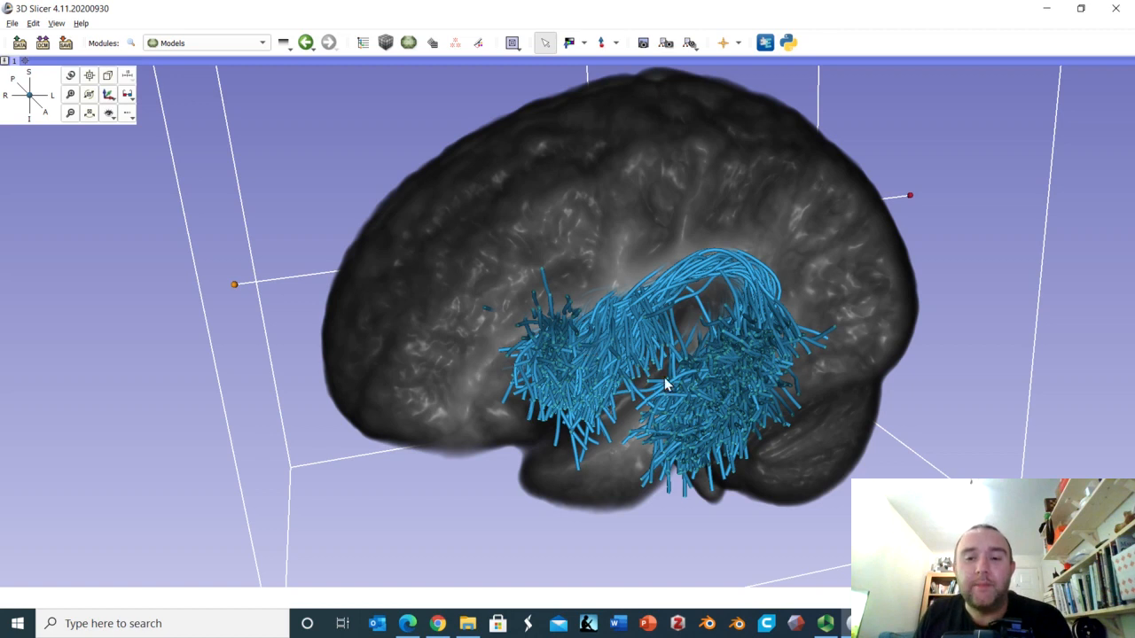
pyautogui.moveTo(558, 359)
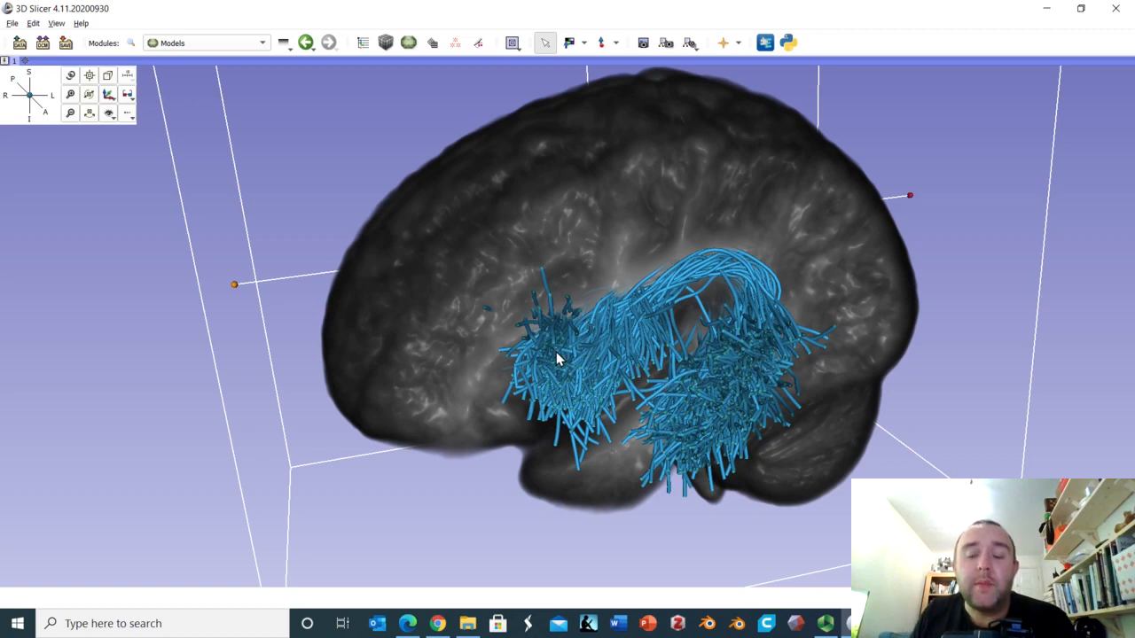
pyautogui.moveTo(742, 383)
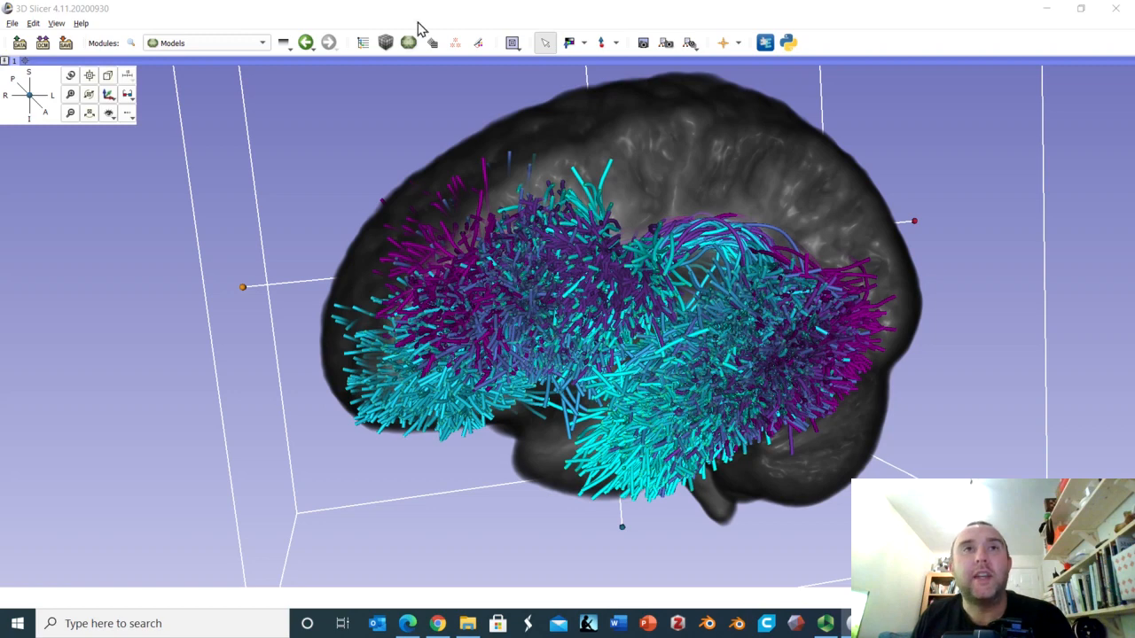
pyautogui.moveTo(567, 346)
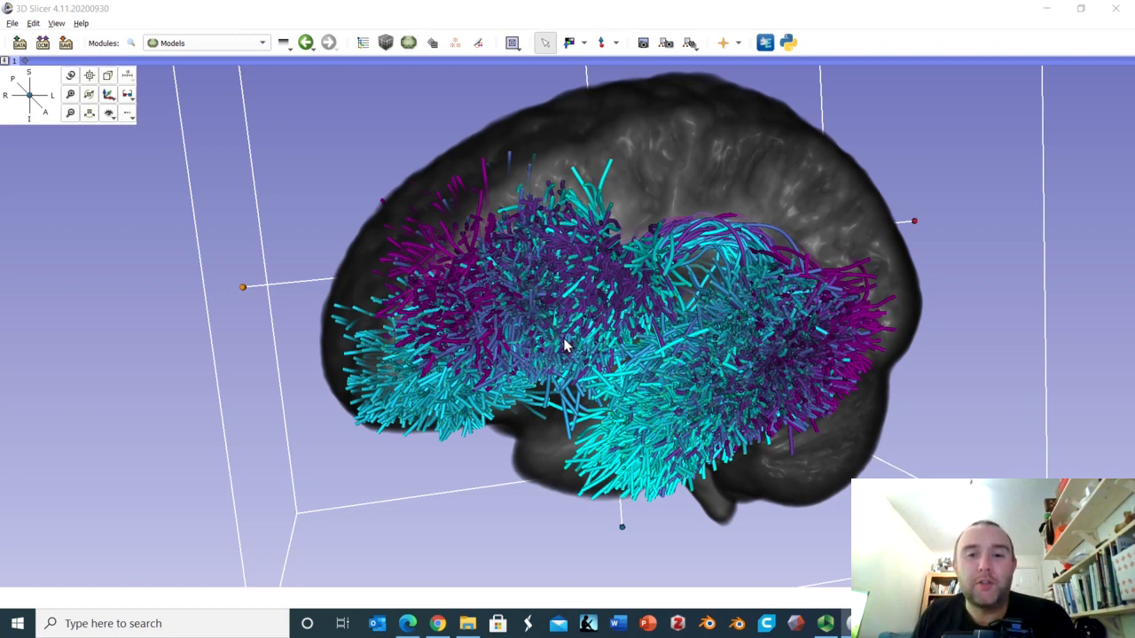